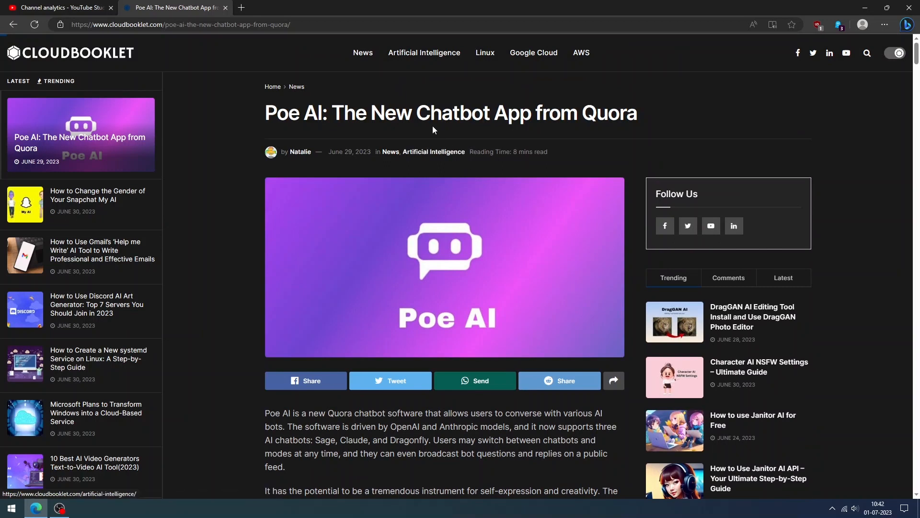
mouse_move(441, 132)
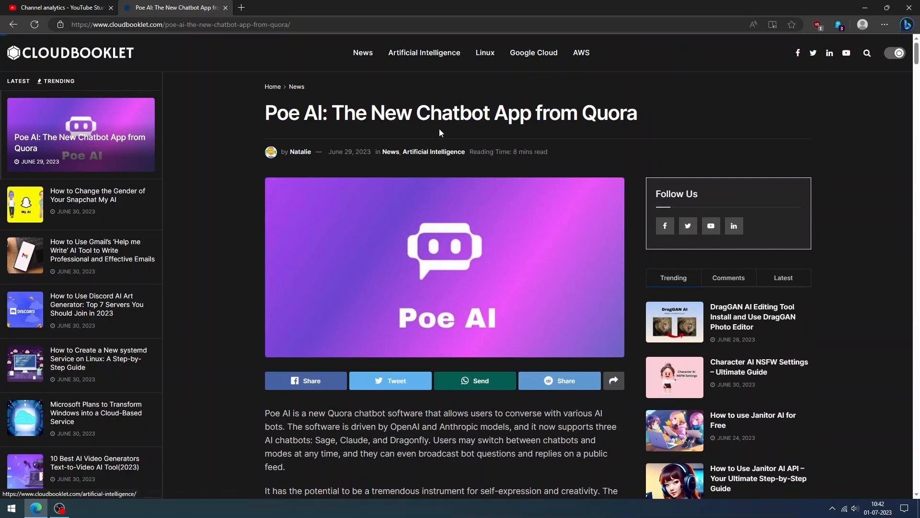
mouse_move(573, 147)
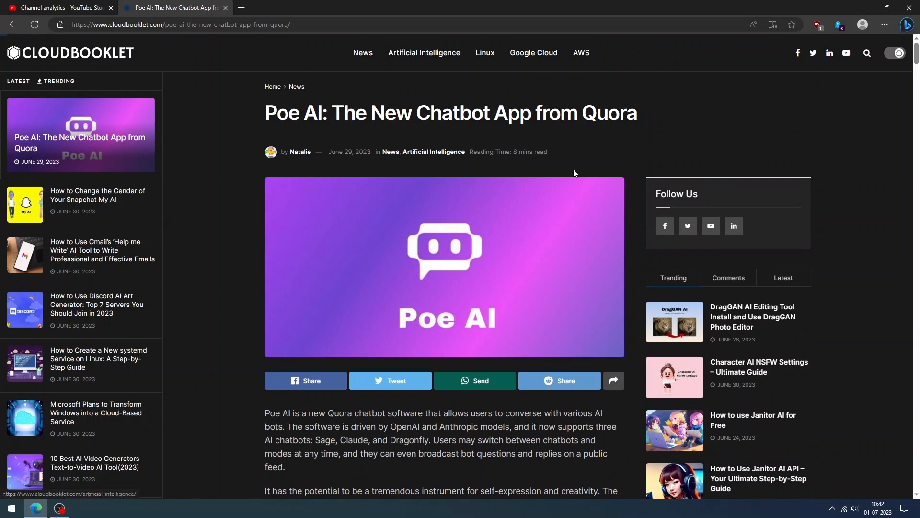
mouse_move(564, 242)
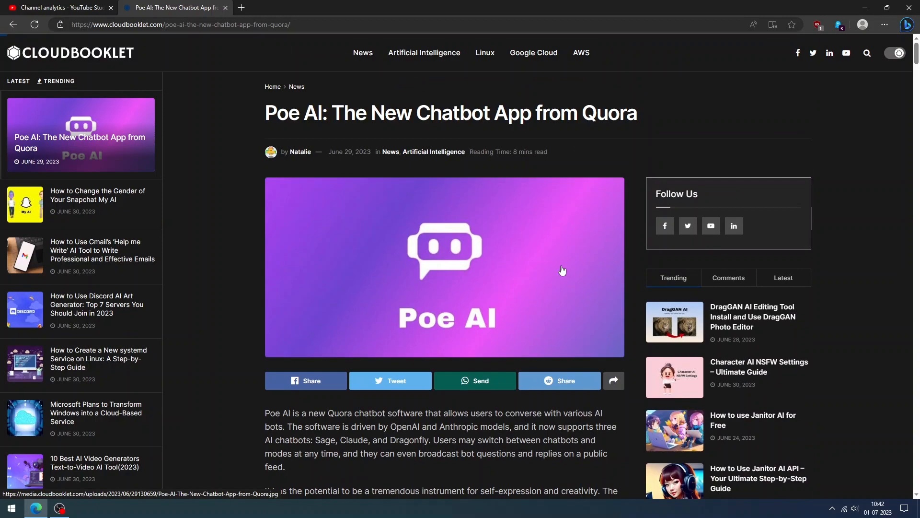
mouse_move(564, 283)
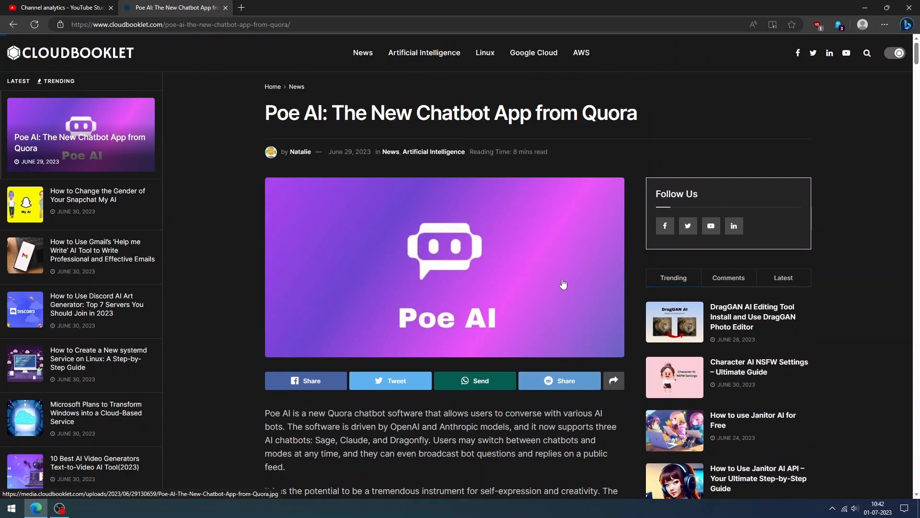
Scroll through the Cloudbooklet Poe AI article down to its chatbot-creation steps
scroll(down, 3)
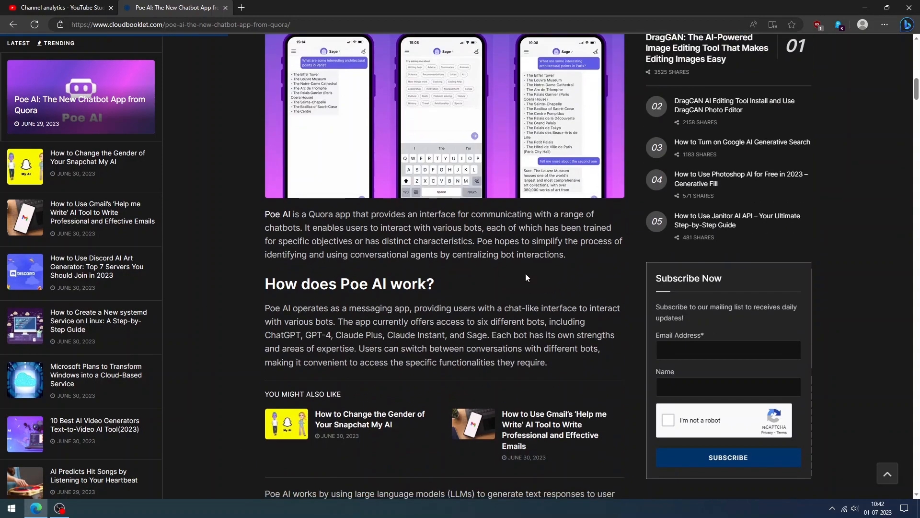
scroll(down, 3)
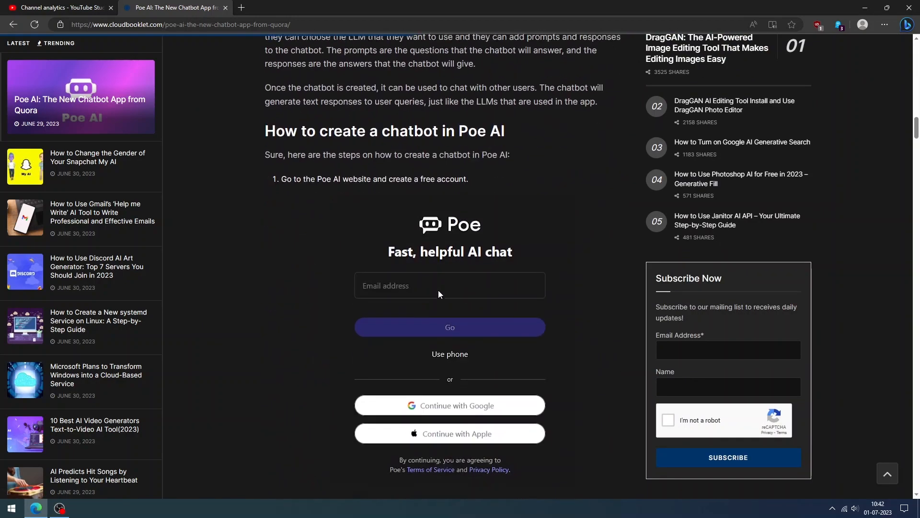
scroll(down, 3)
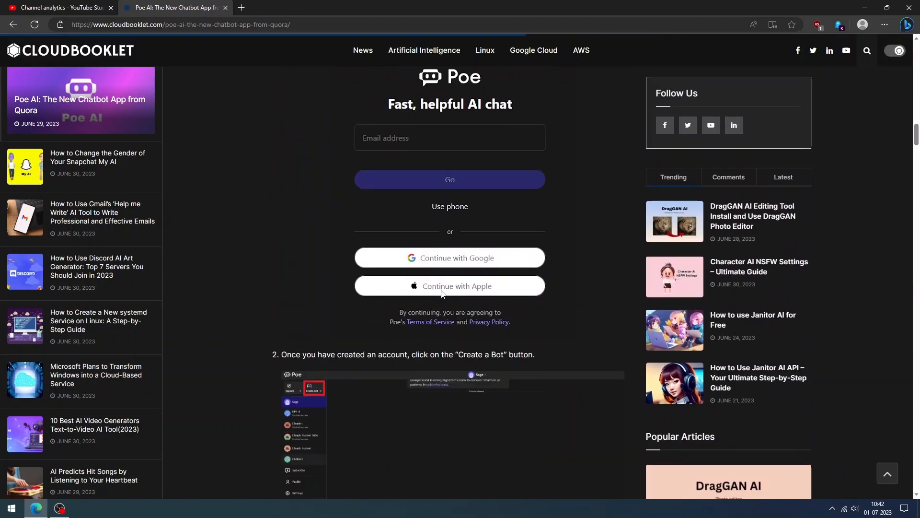
scroll(down, 3)
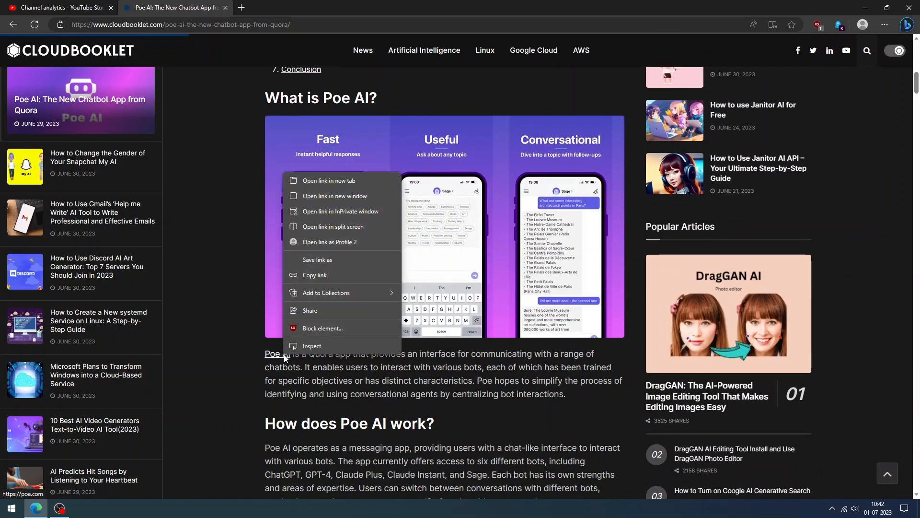
Open Poe in a new tab from the article link and bring up Claude-instant's chat page
click(328, 180)
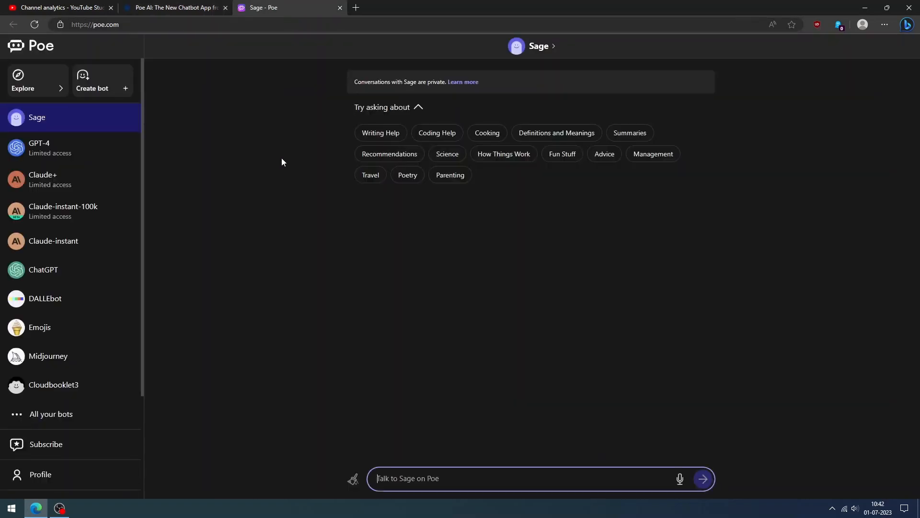
mouse_move(172, 452)
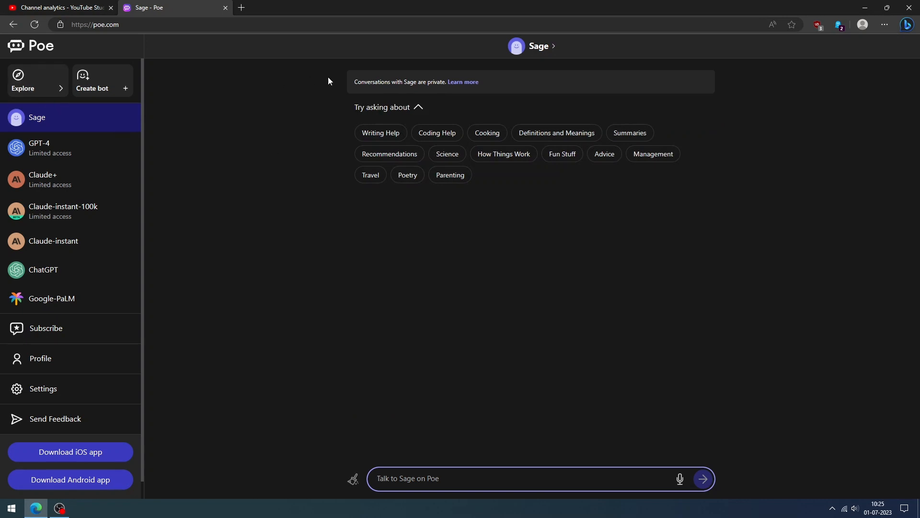
mouse_move(282, 204)
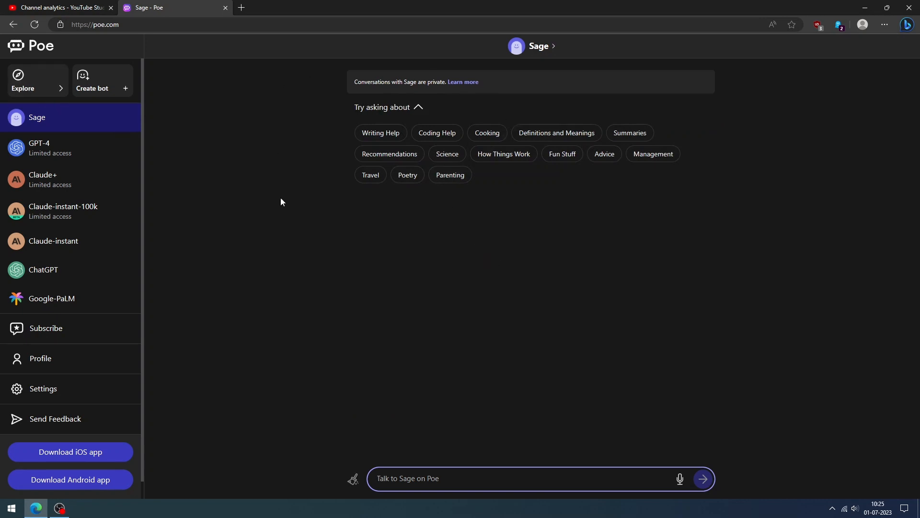
mouse_move(40, 155)
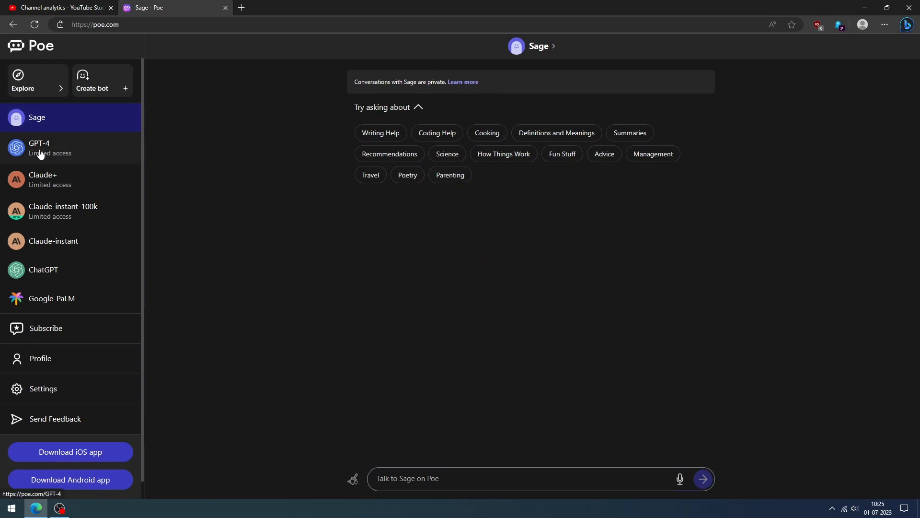
click(48, 148)
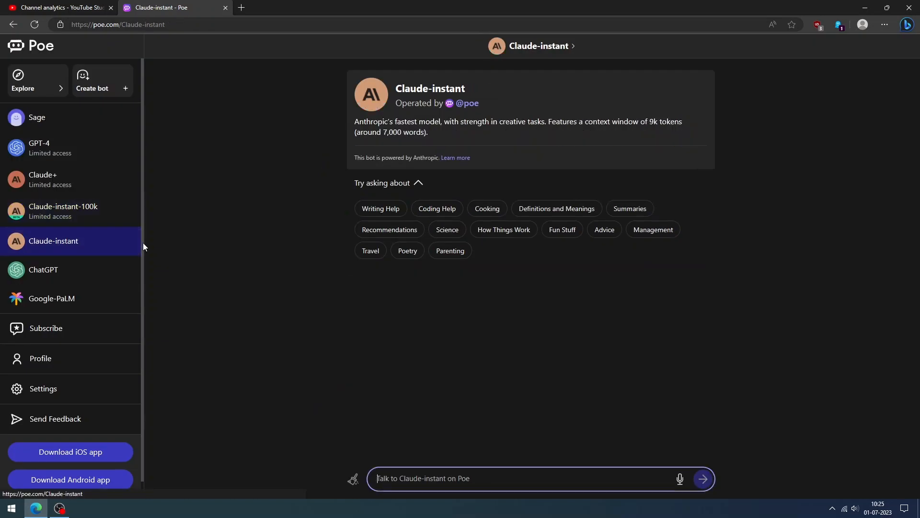
mouse_move(244, 303)
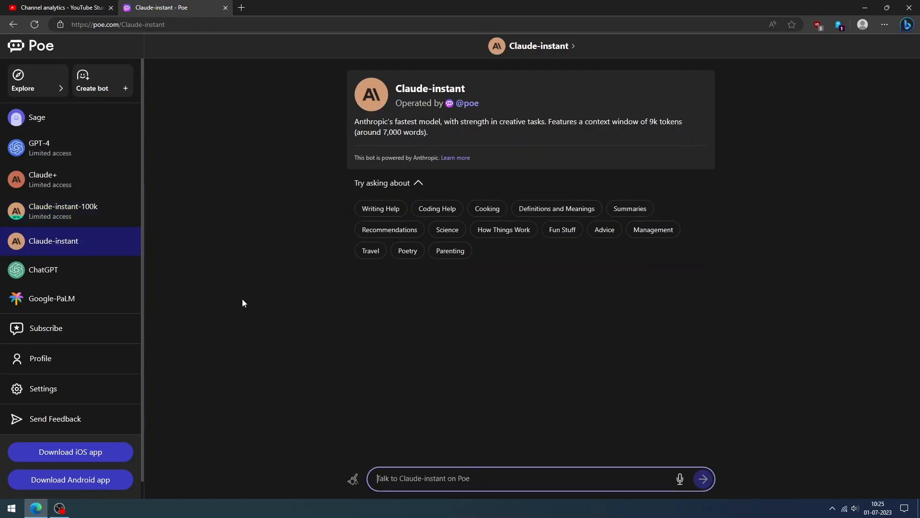
mouse_move(70, 276)
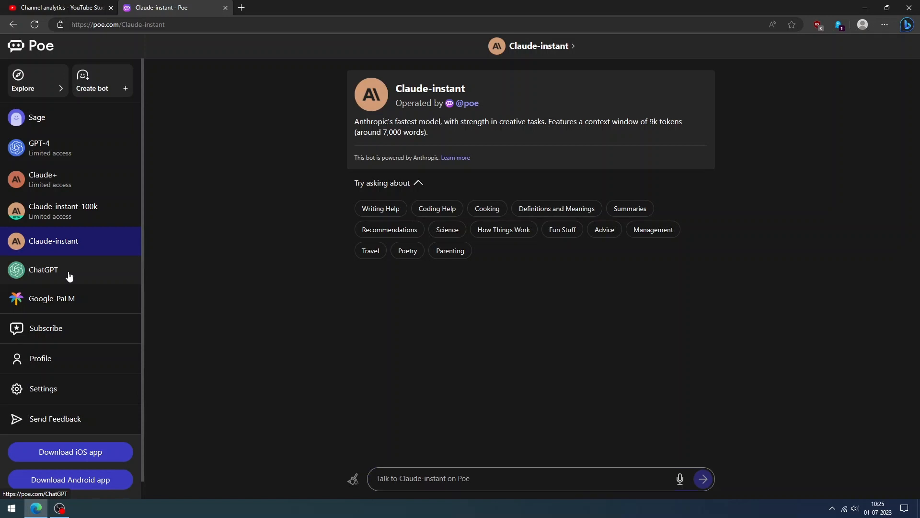
Ask ChatGPT to 'write a code to create a button with link', then switch to Google-PaLM
click(44, 269)
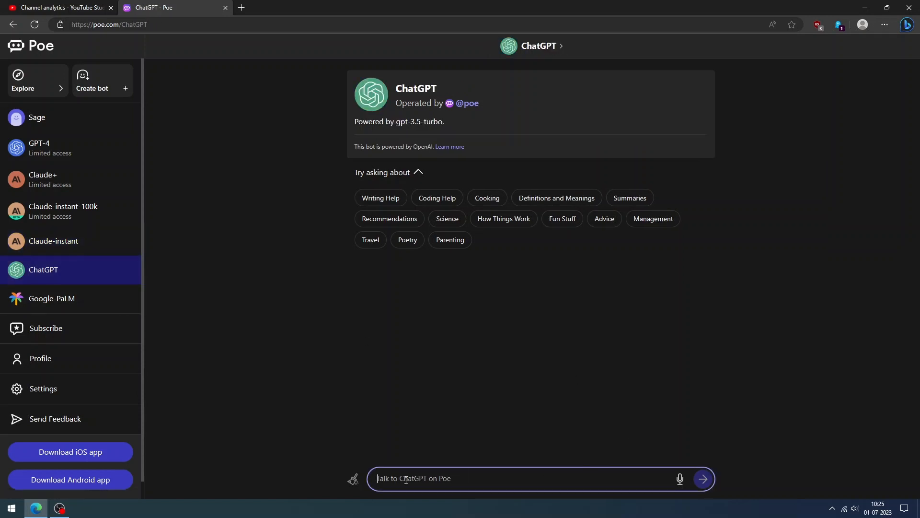
text(write a code to create a)
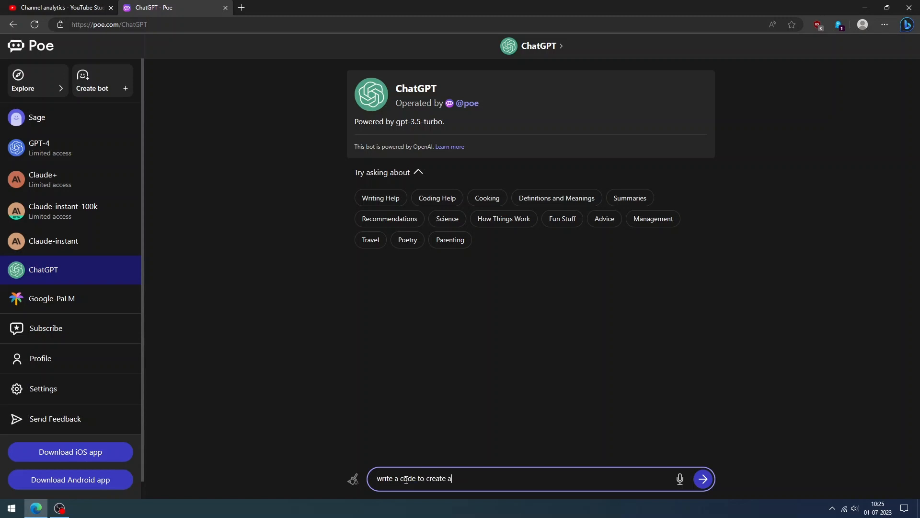
text(button wit)
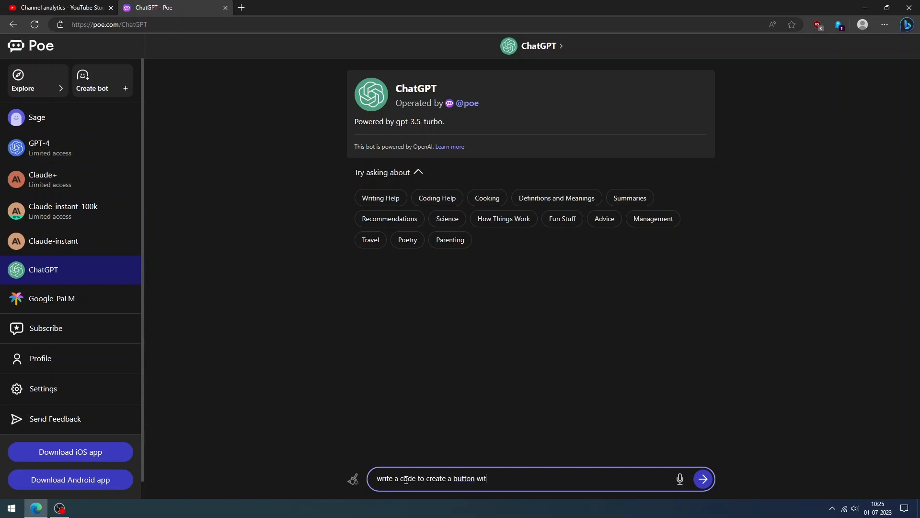
click(703, 479)
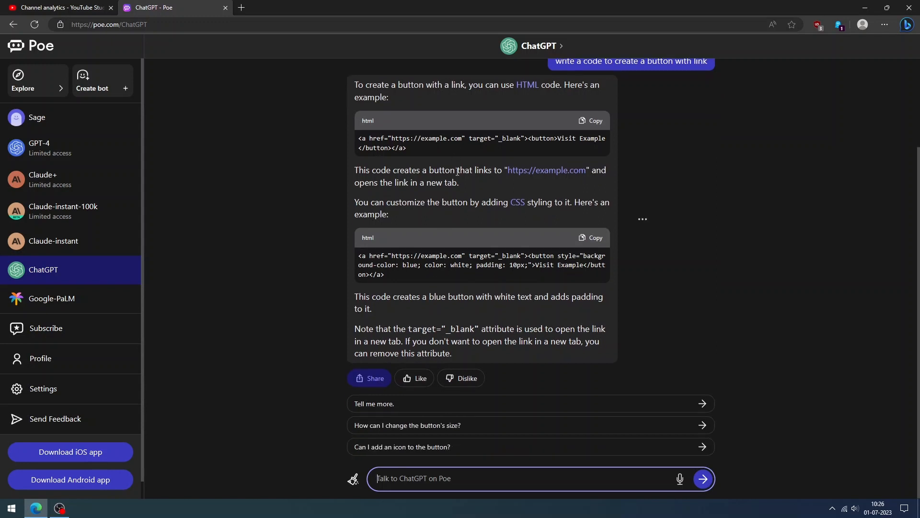
click(52, 299)
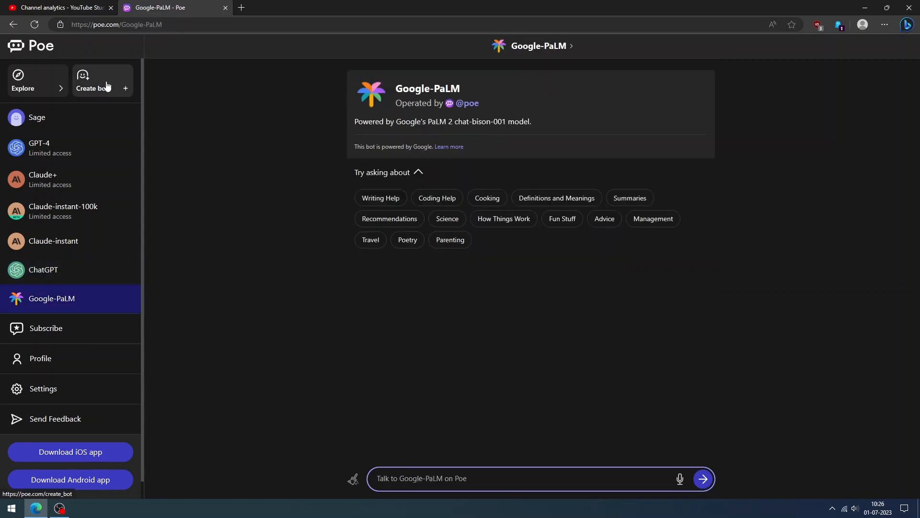
Start a new bot named Cloud... with a technical-help description, keeping Claude-instant as base
click(103, 81)
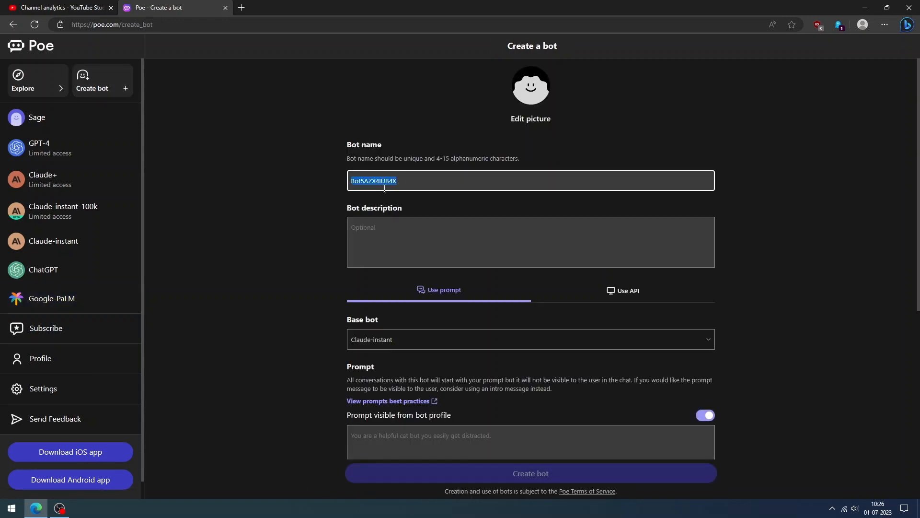
text(Cloudbooklet3)
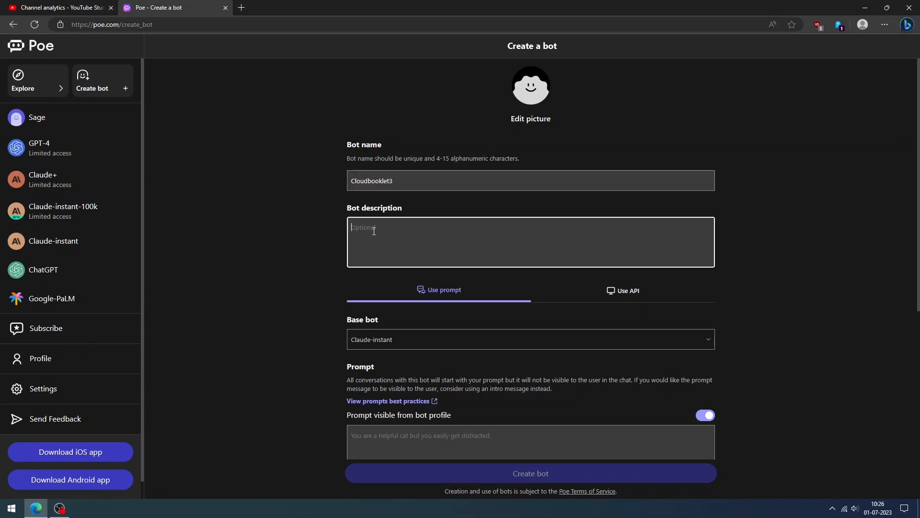
text(Technically)
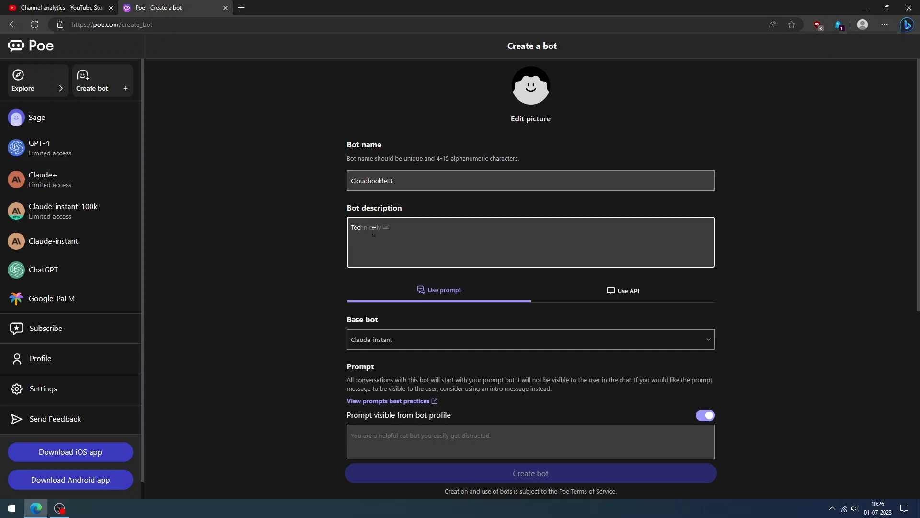
text(Technical AI)
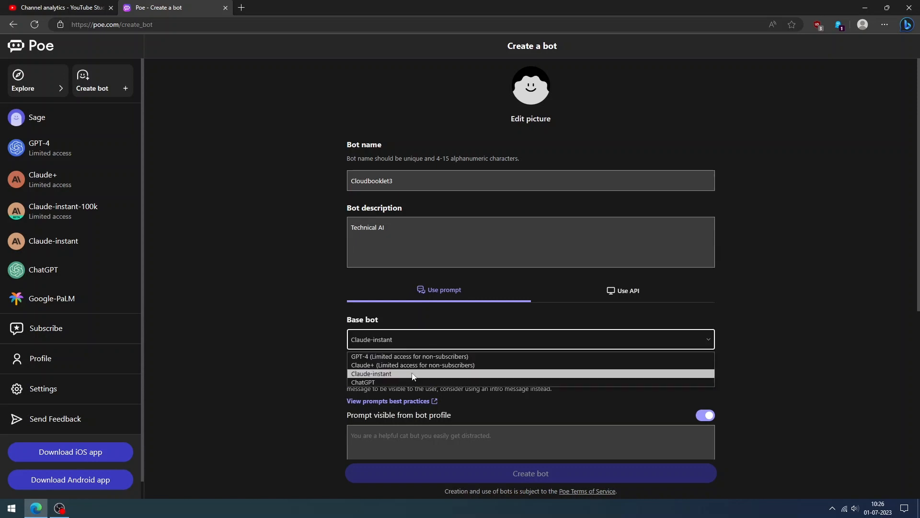
mouse_move(465, 342)
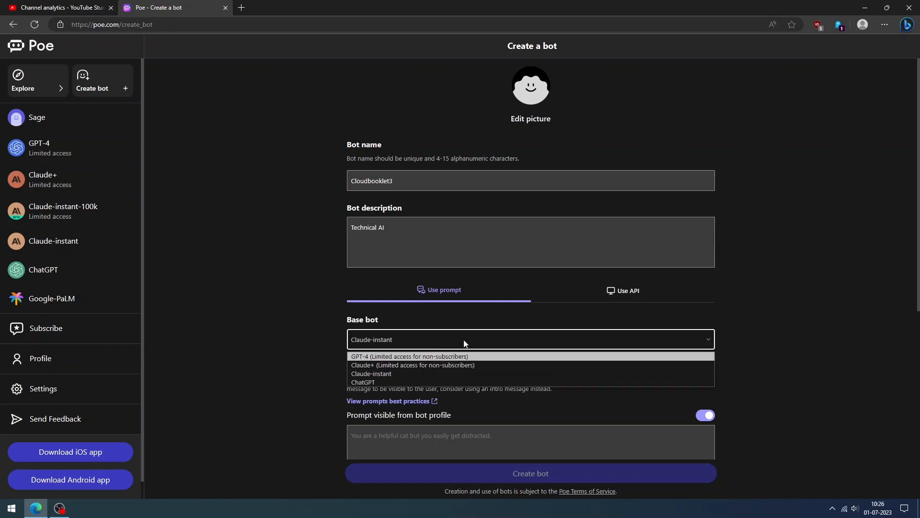
click(372, 373)
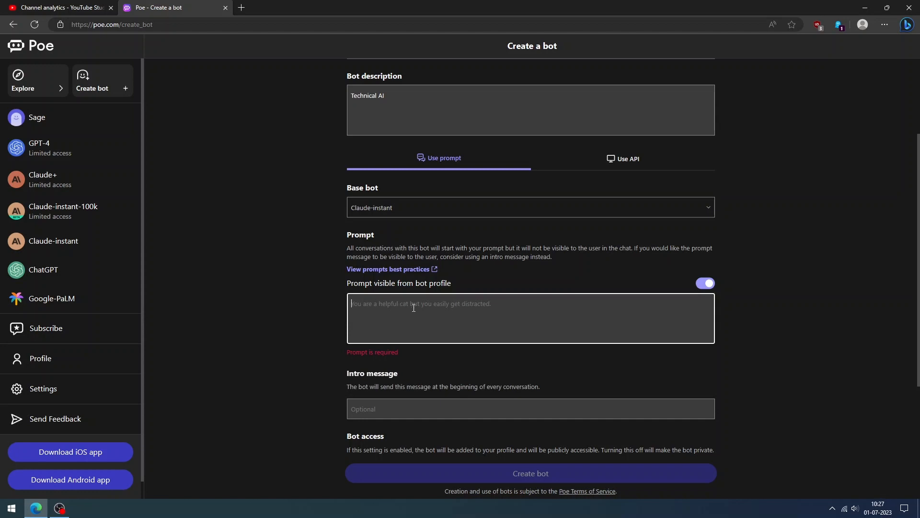
Give the bot the prompt 'Help you with technical questions'
text(Help)
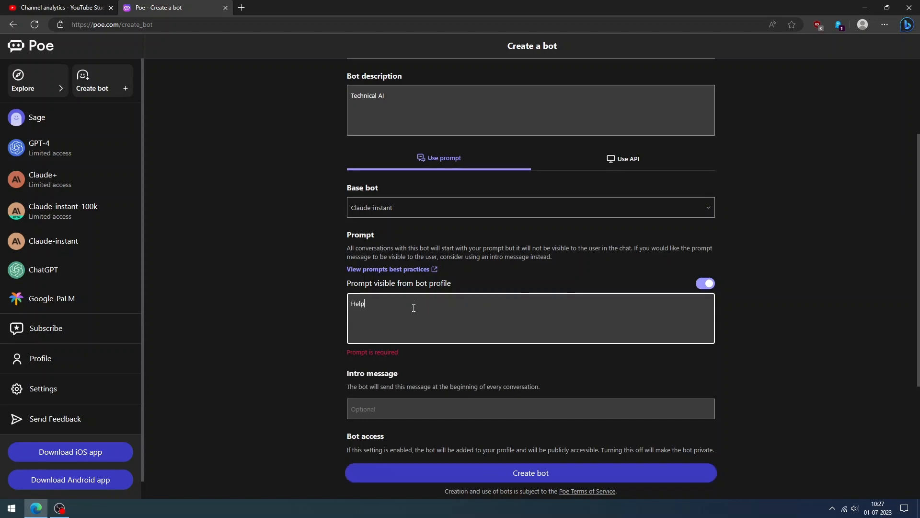
text(you with)
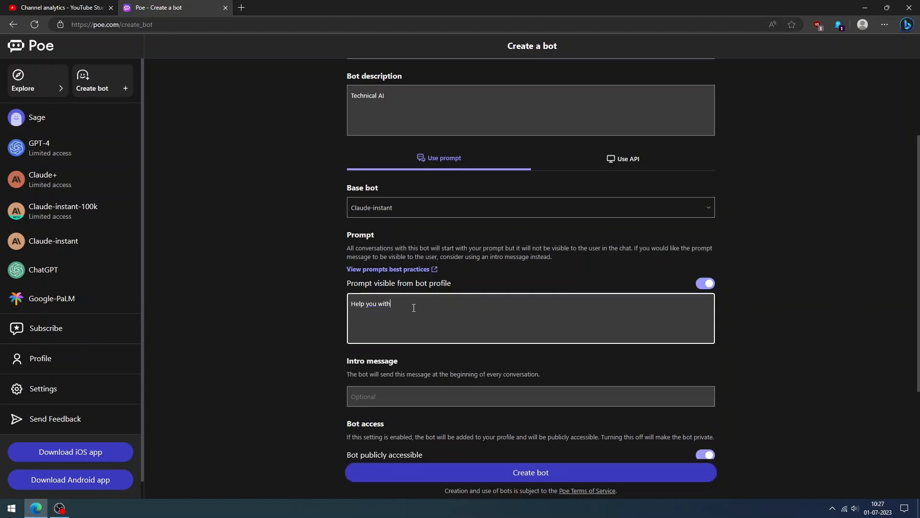
text(technical)
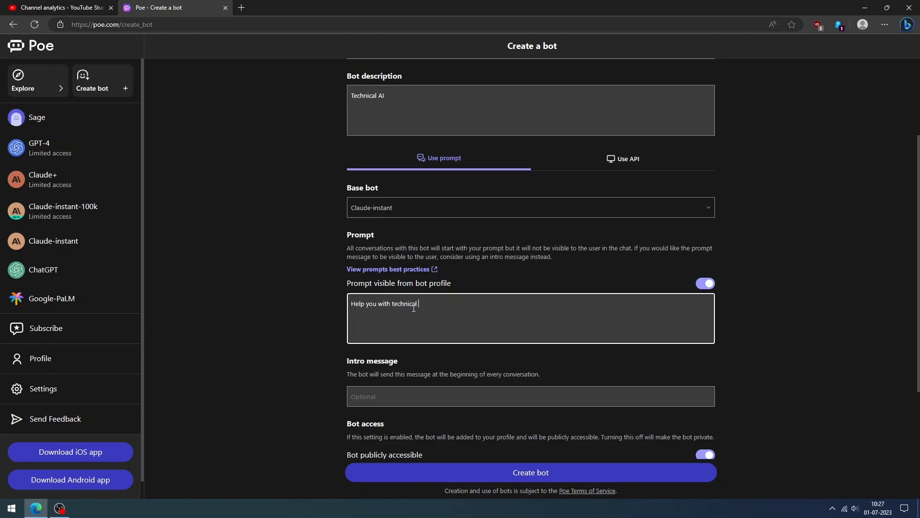
text(questions)
click(531, 396)
text(Hi there)
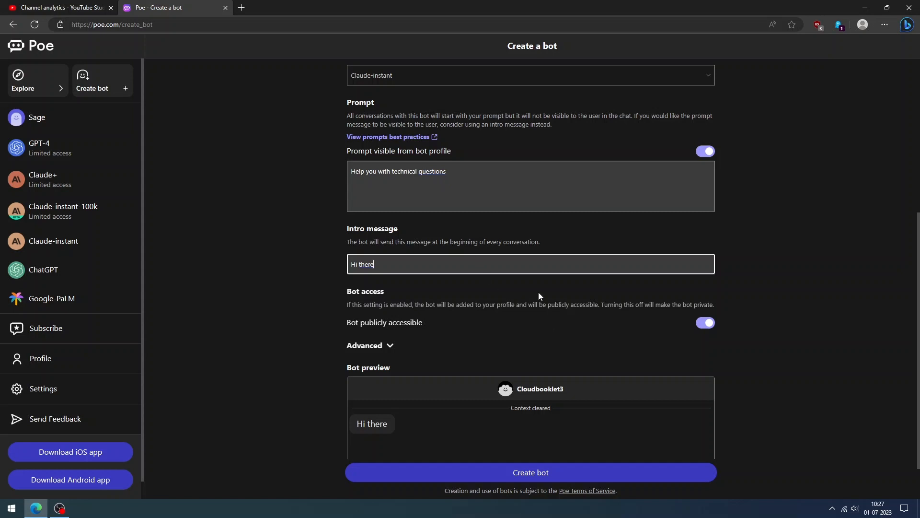
Toggle public access off and back on, and reveal the advanced bot options
scroll(down, 3)
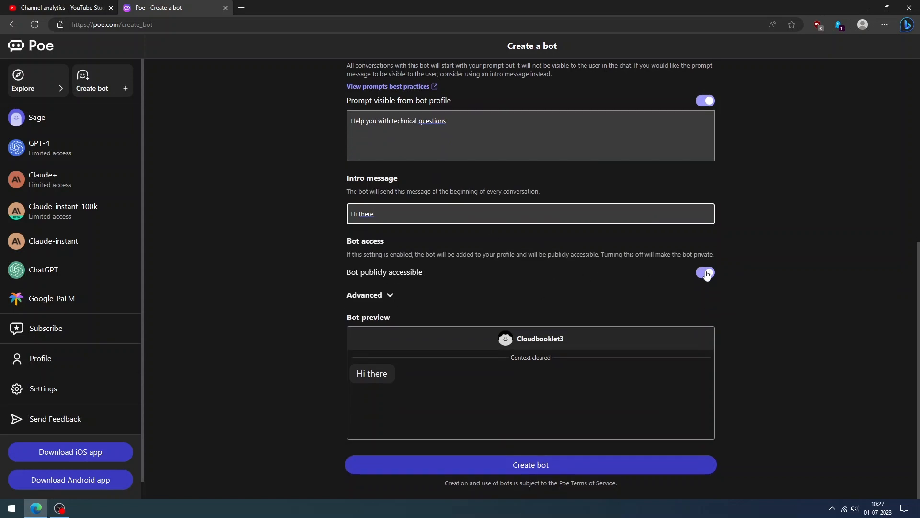
click(705, 273)
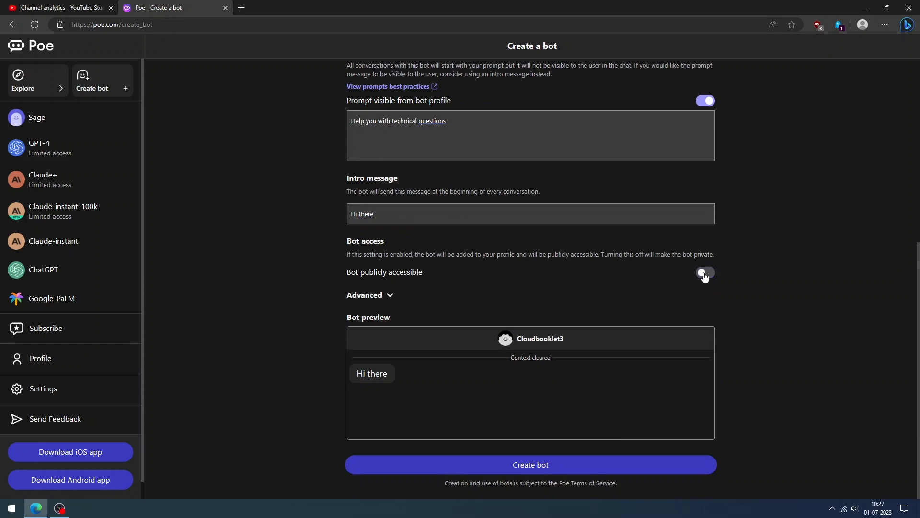
click(706, 273)
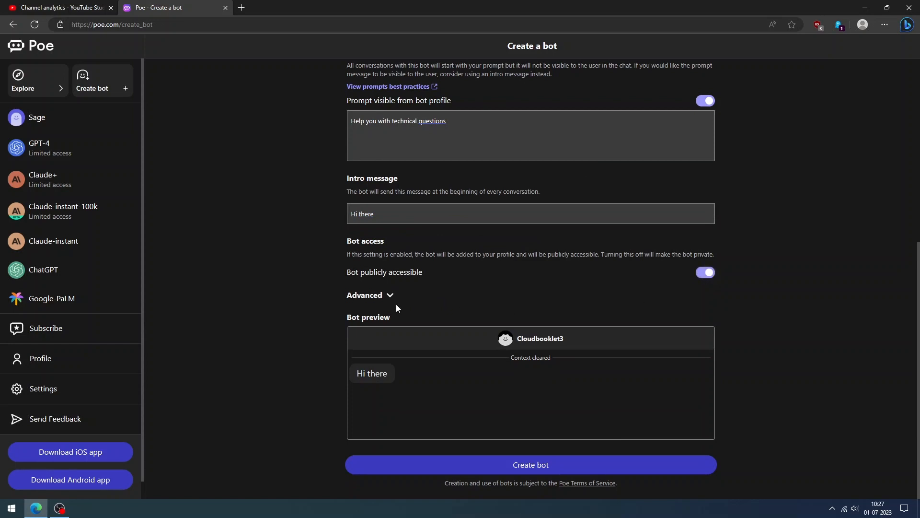
click(364, 296)
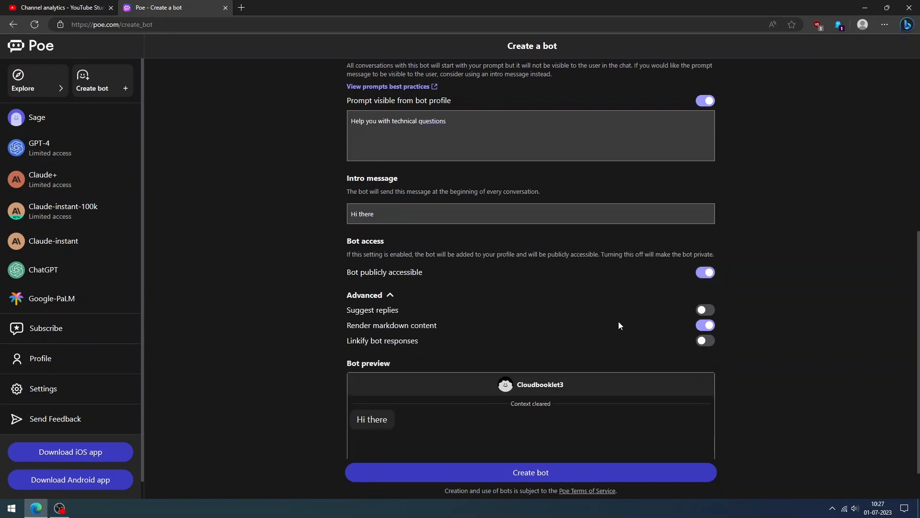
scroll(down, 3)
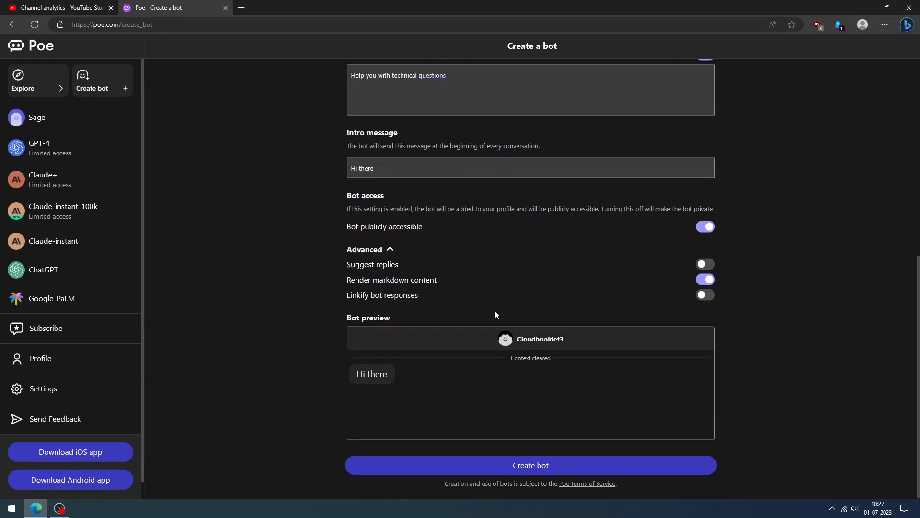
Review the Use API bot setup, then return to the prompt-based setup
click(627, 185)
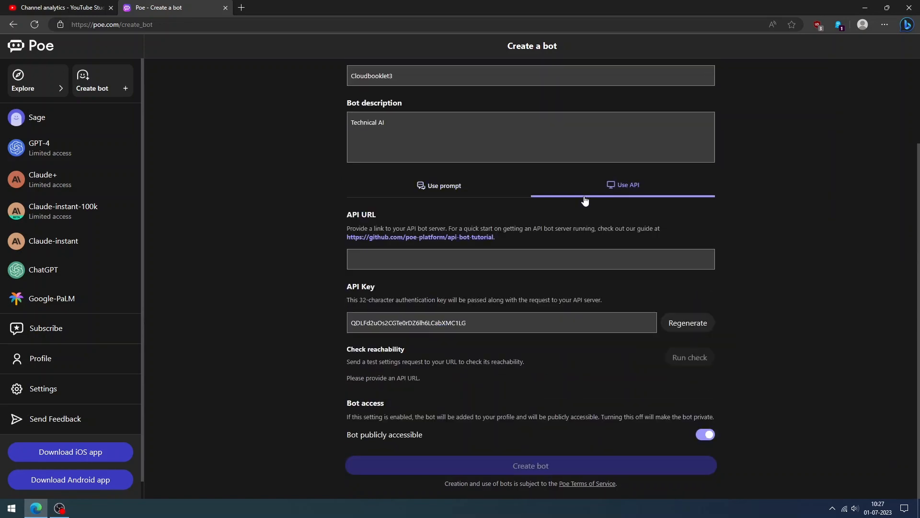
click(687, 322)
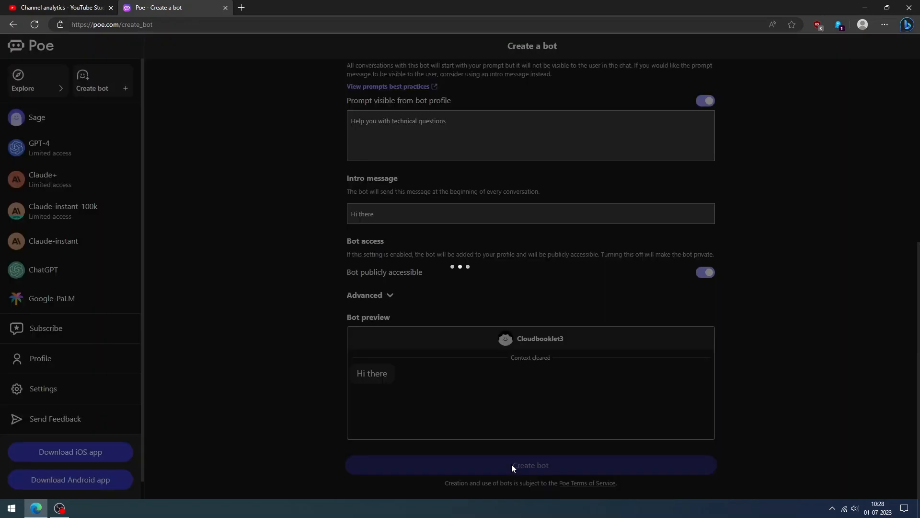
Create the Cloudbooklet3 bot and open the profile page listing it
click(531, 465)
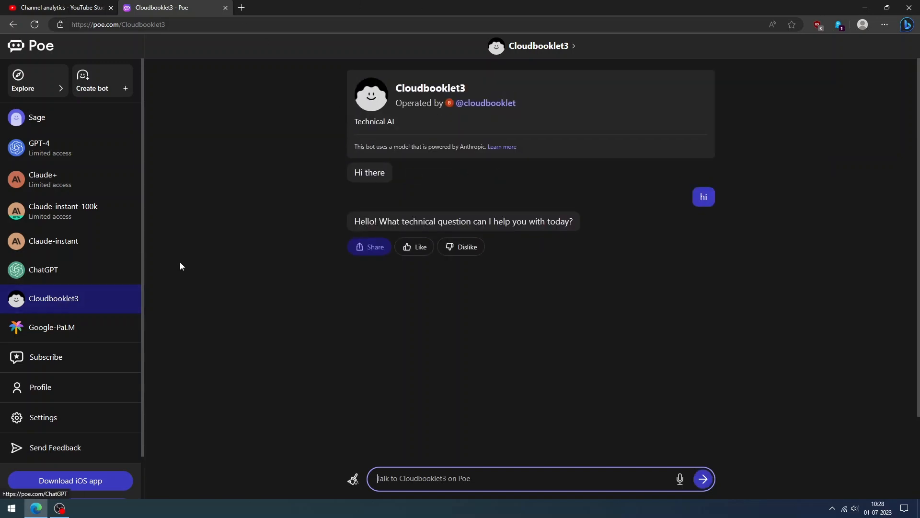
click(485, 104)
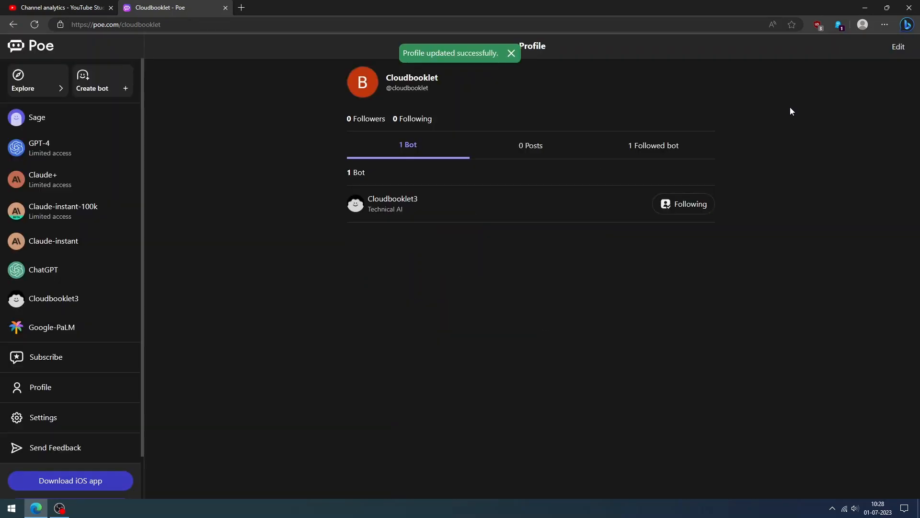
Switch Poe's appearance to the dark theme in Settings and return to the profile page
click(43, 417)
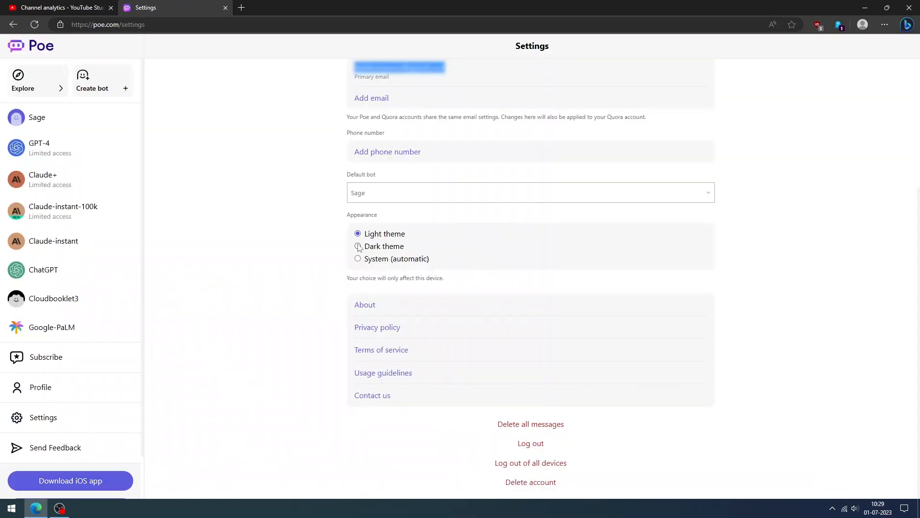
click(357, 246)
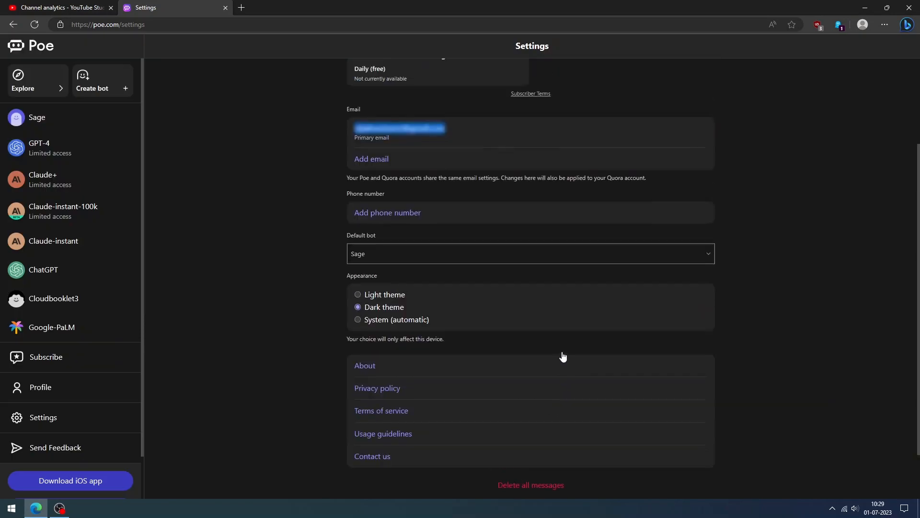
click(40, 387)
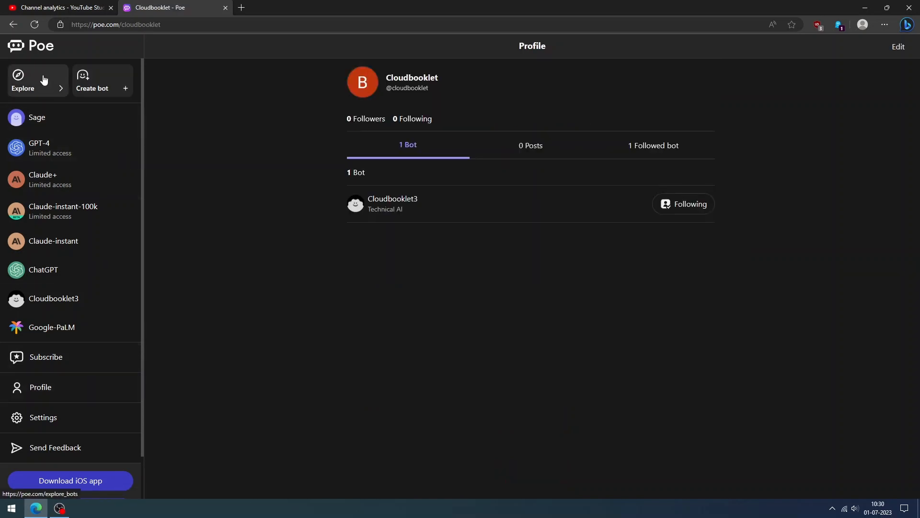
Open the Explore bots directory and try Midjourney so it joins the bot list
click(38, 81)
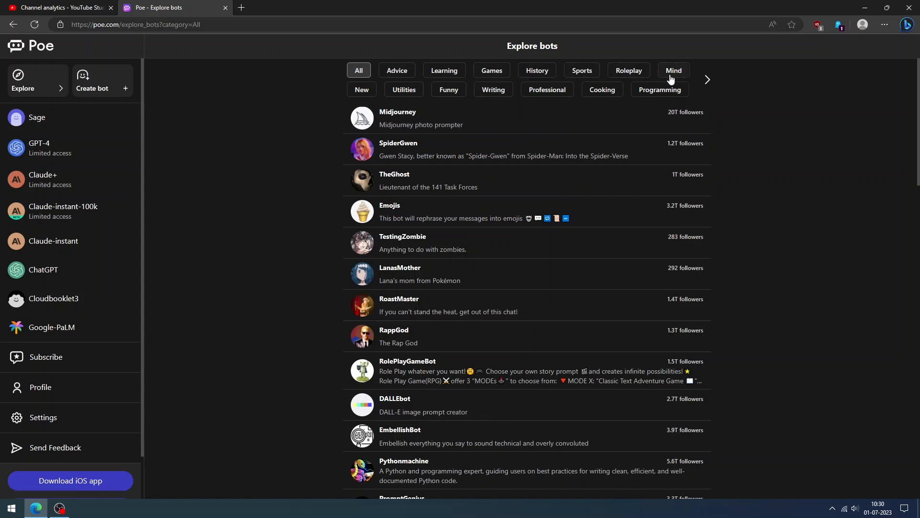
mouse_move(557, 92)
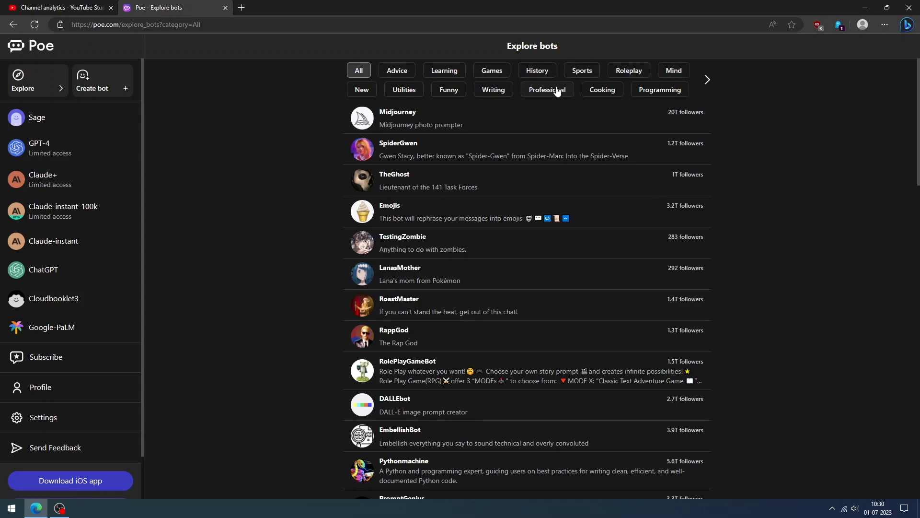
click(547, 90)
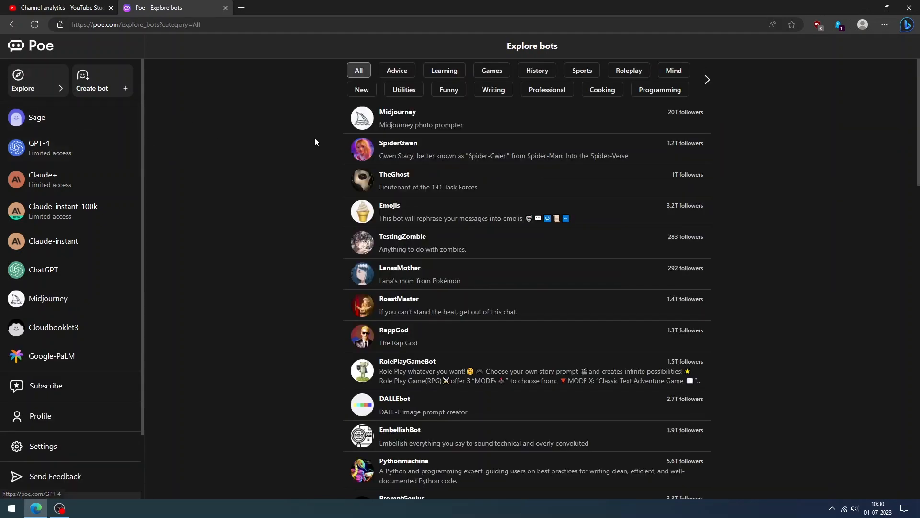
mouse_move(466, 212)
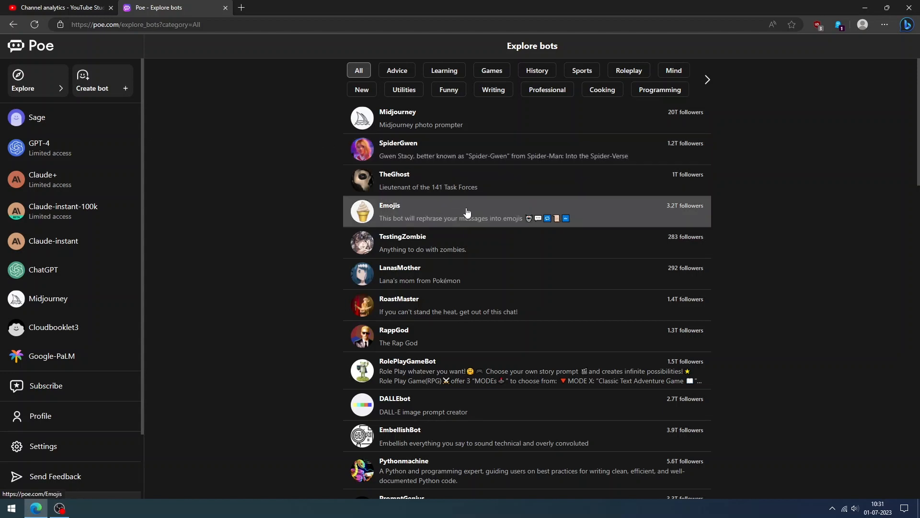
Chat 'bye' with the Emojis bot and return to the Explore bots directory
click(409, 211)
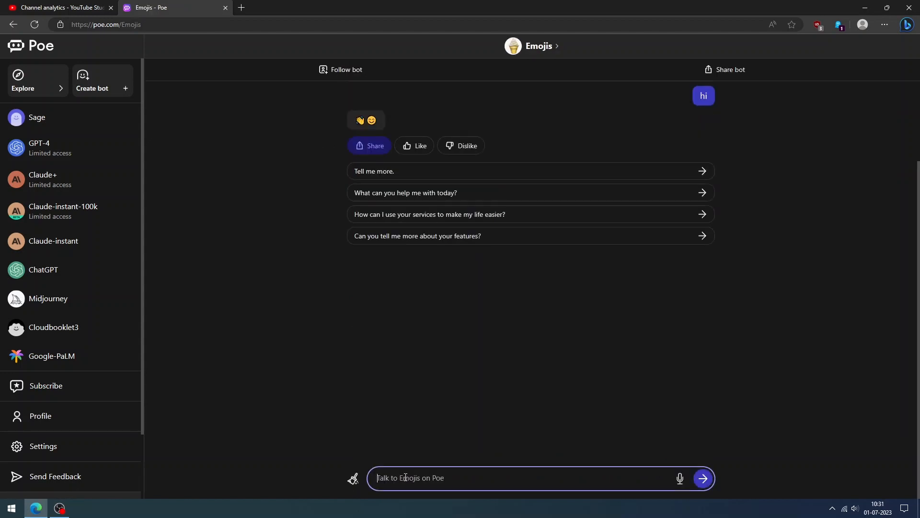
text(bye)
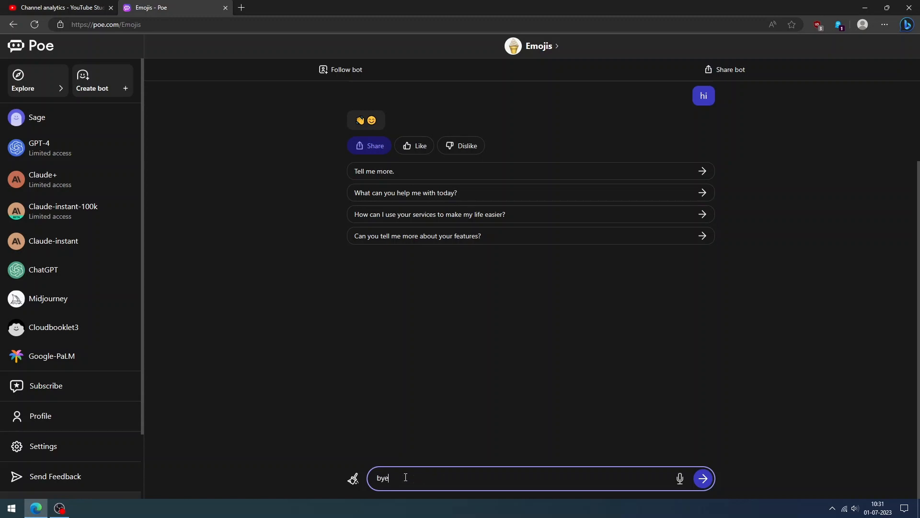
click(703, 478)
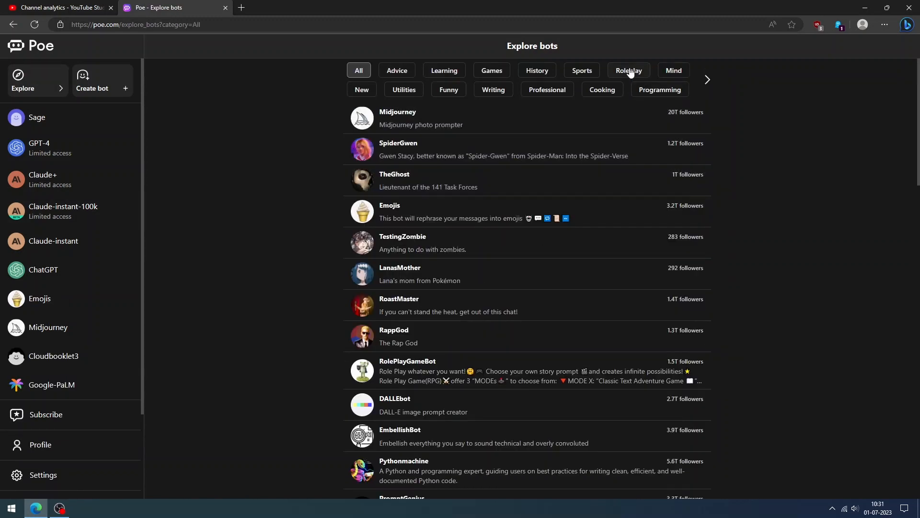
Browse the Roleplay bots category, return to All, and try DALLEbot
click(628, 70)
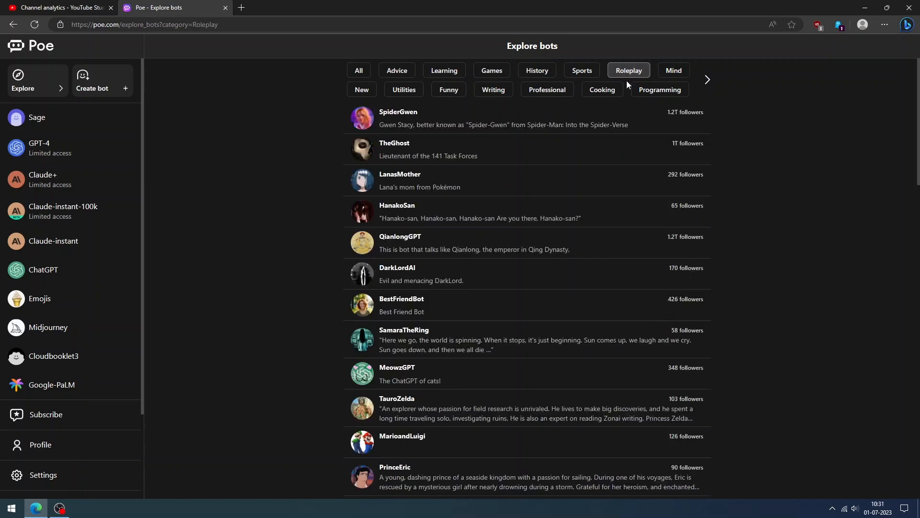
scroll(down, 3)
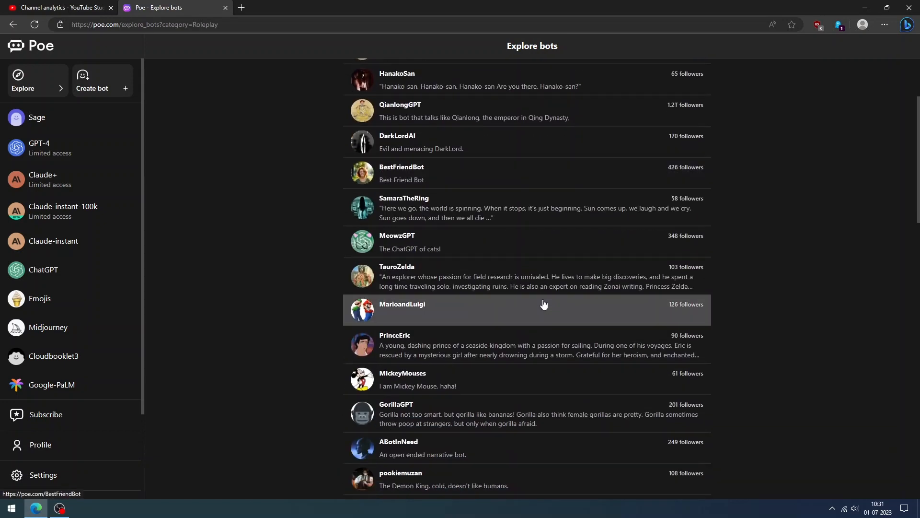
scroll(down, 3)
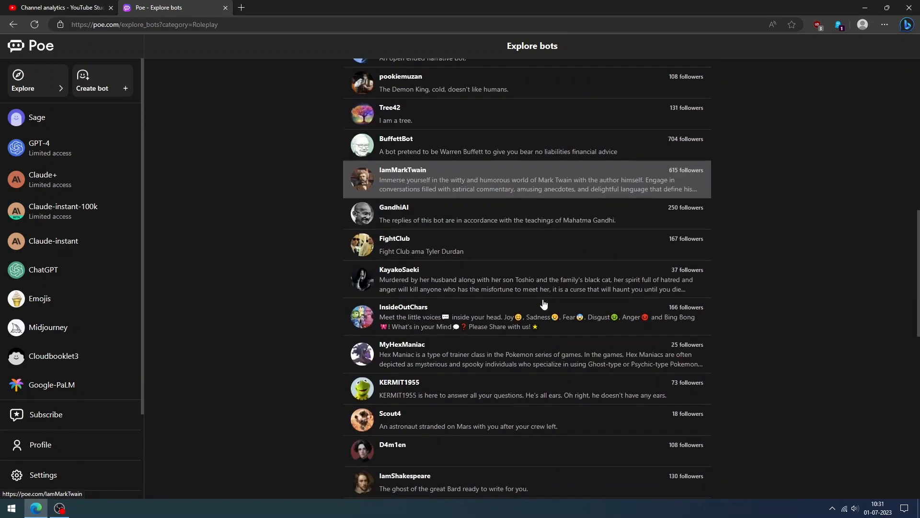
scroll(down, 3)
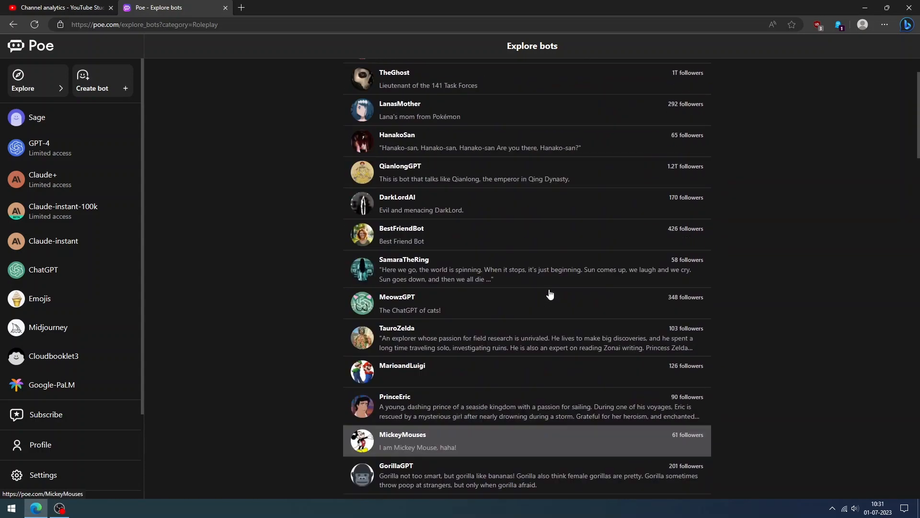
click(358, 71)
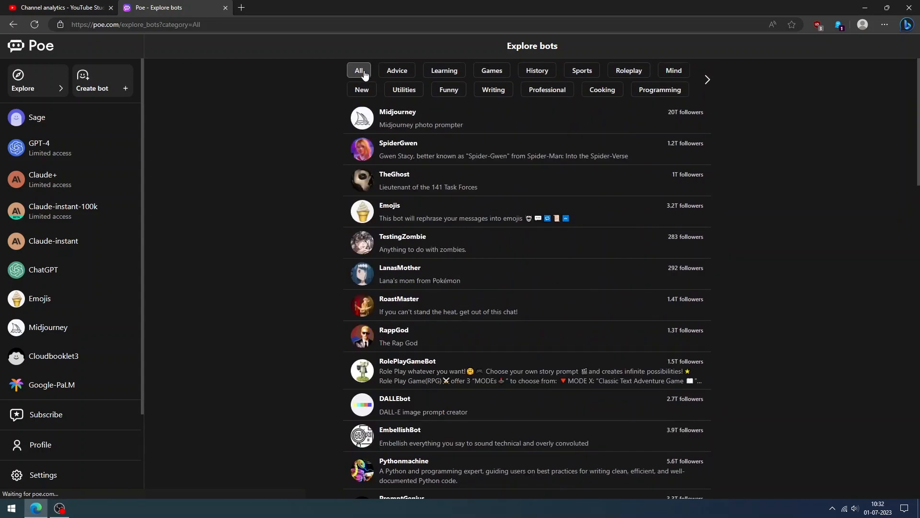
mouse_move(497, 244)
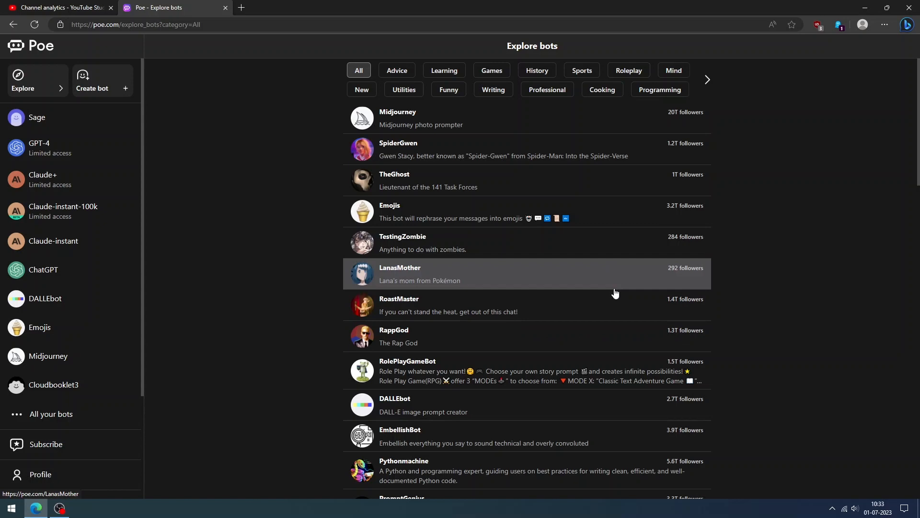
scroll(down, 3)
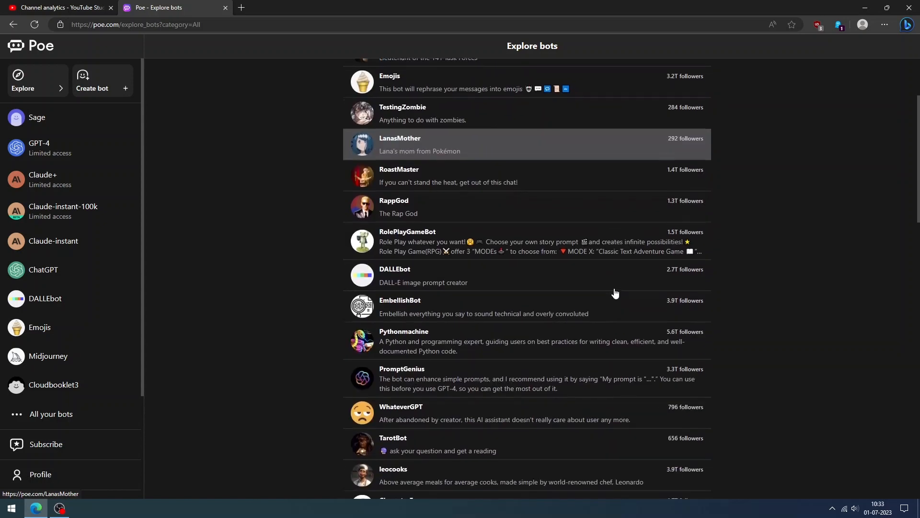